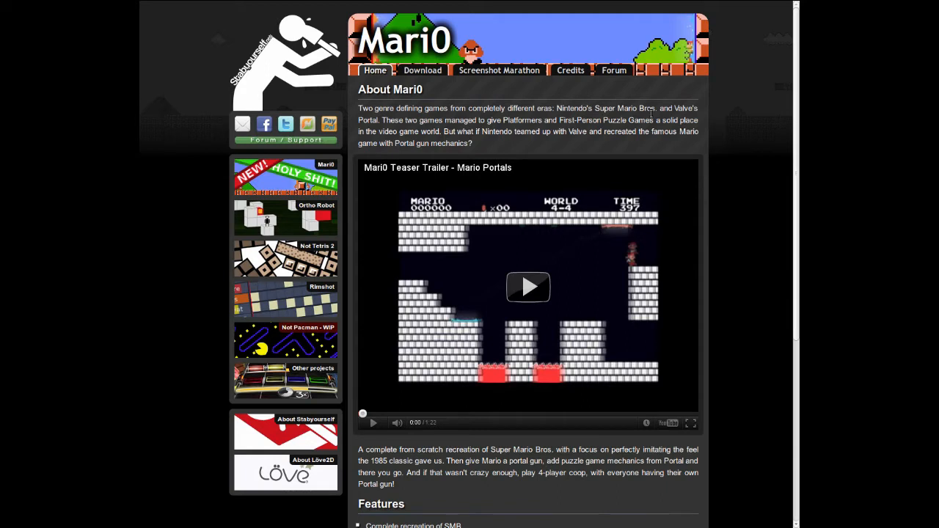
mouse_move(443, 45)
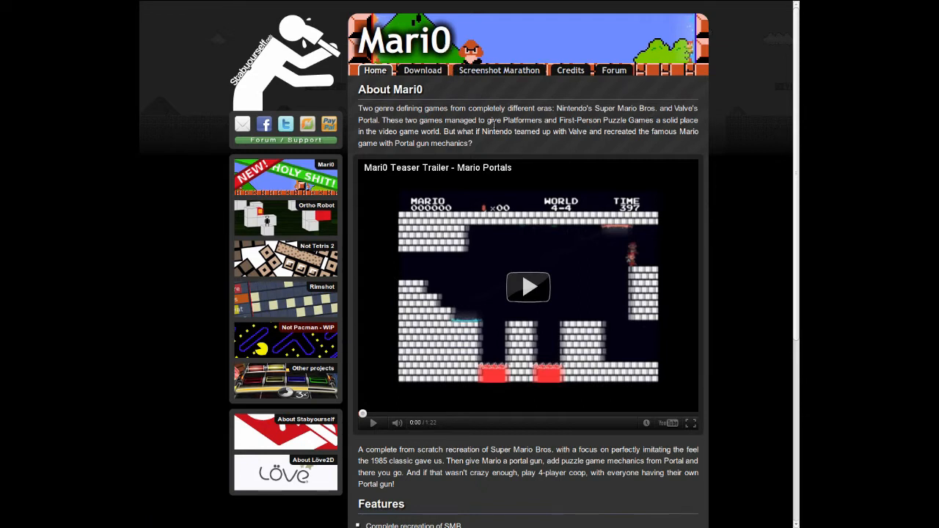
mouse_move(507, 132)
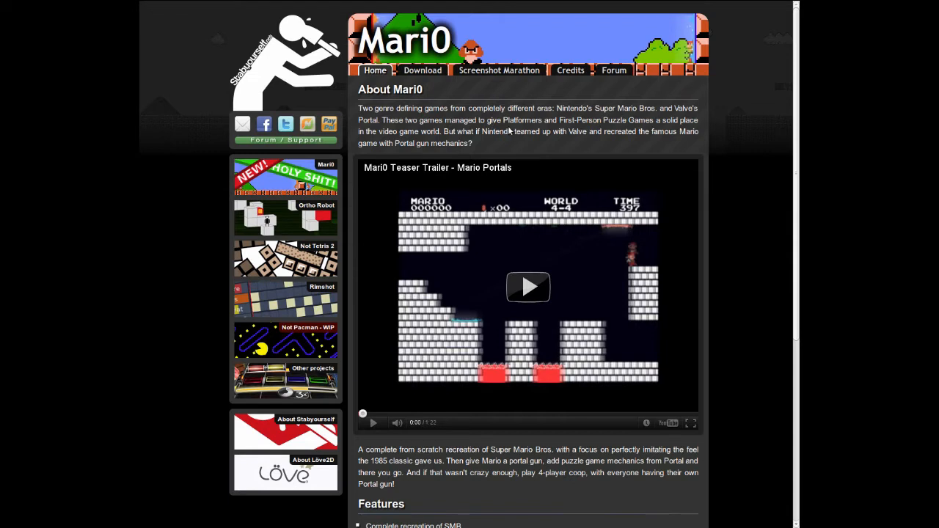
mouse_move(520, 131)
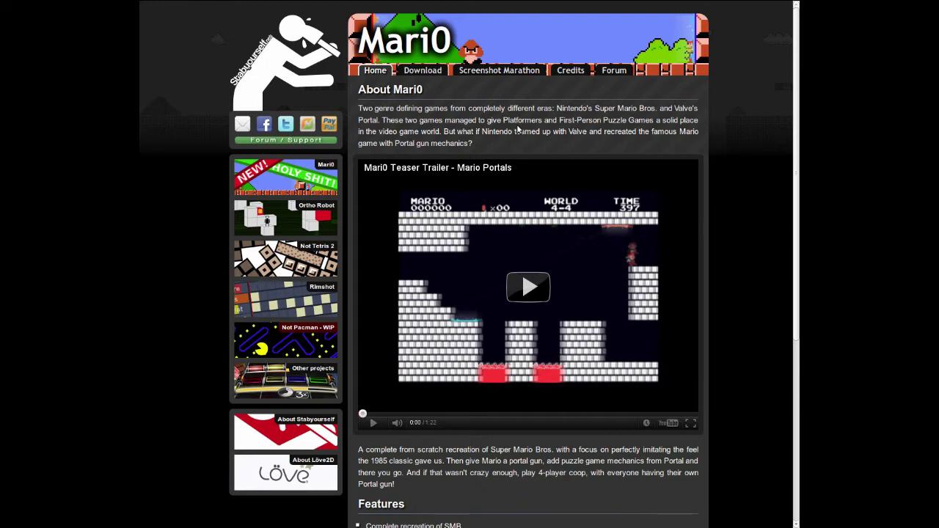
mouse_move(550, 41)
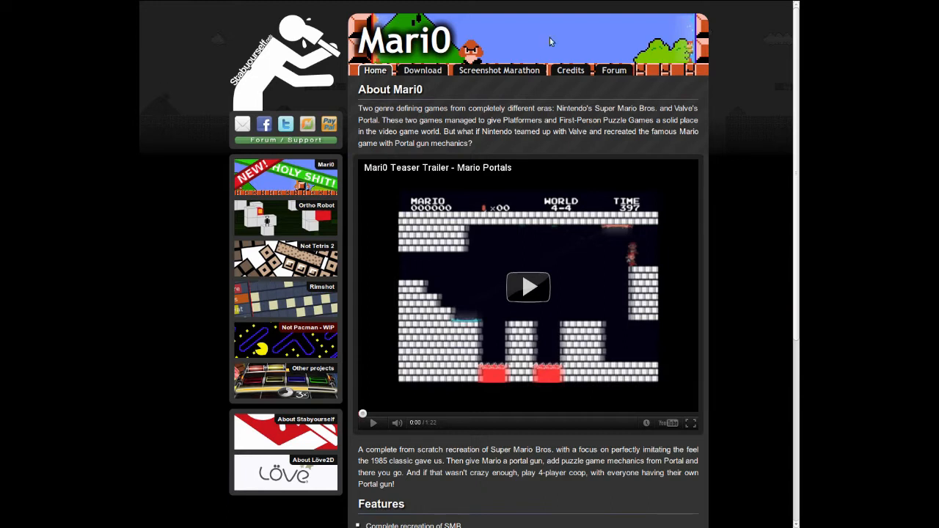
mouse_move(544, 91)
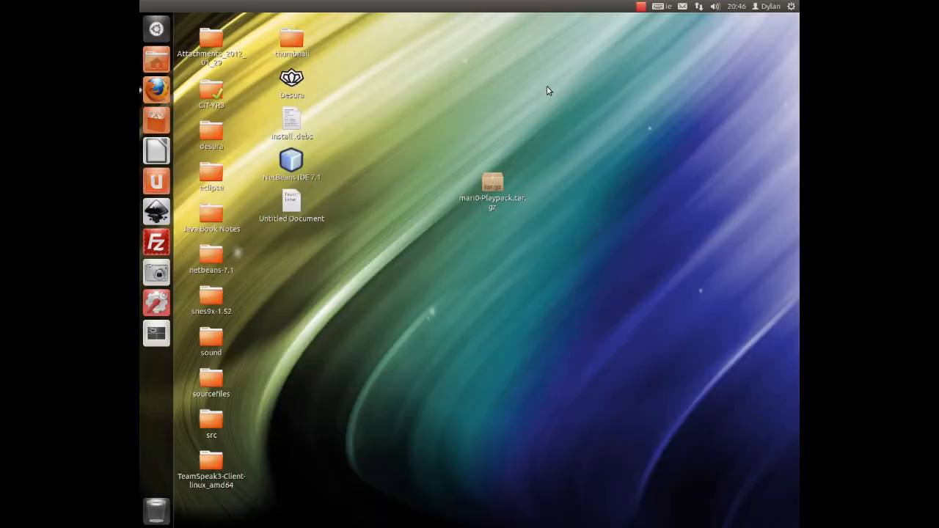
mouse_move(506, 103)
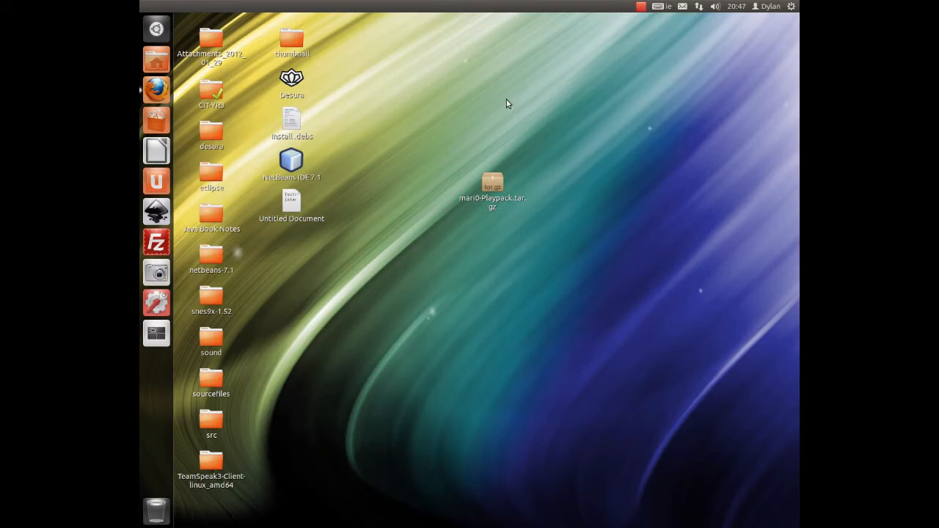
mouse_move(512, 114)
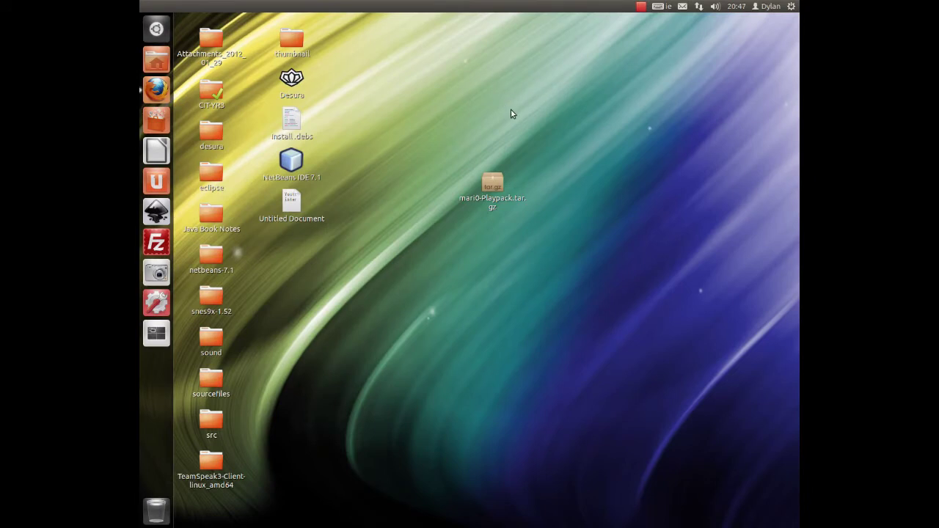
mouse_move(505, 111)
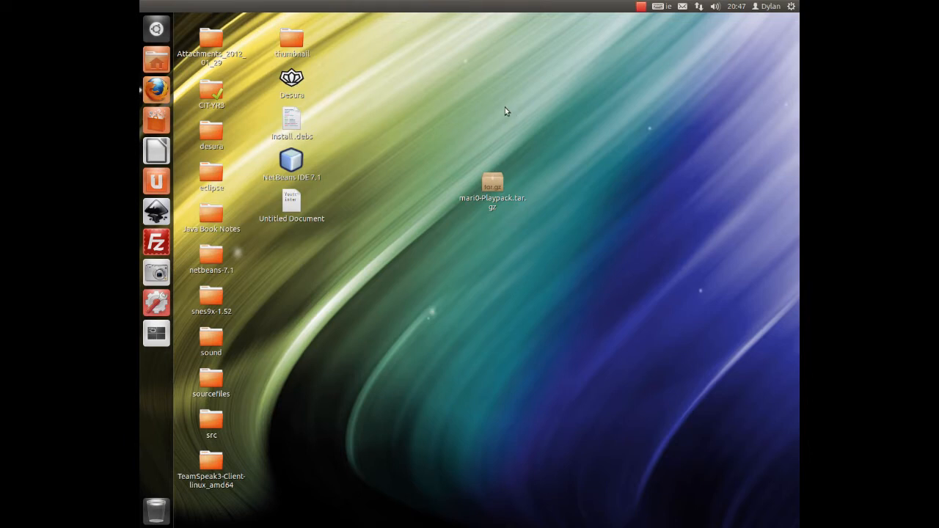
mouse_move(511, 117)
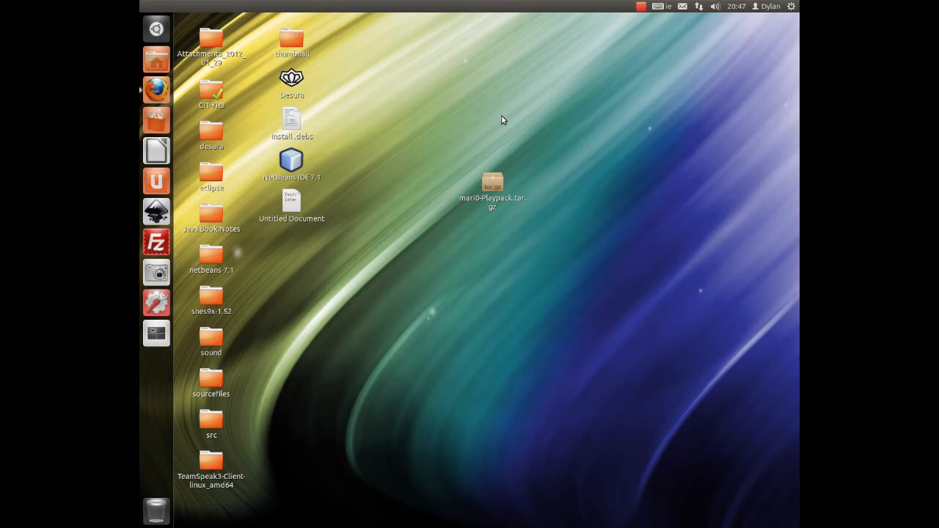
mouse_move(173, 96)
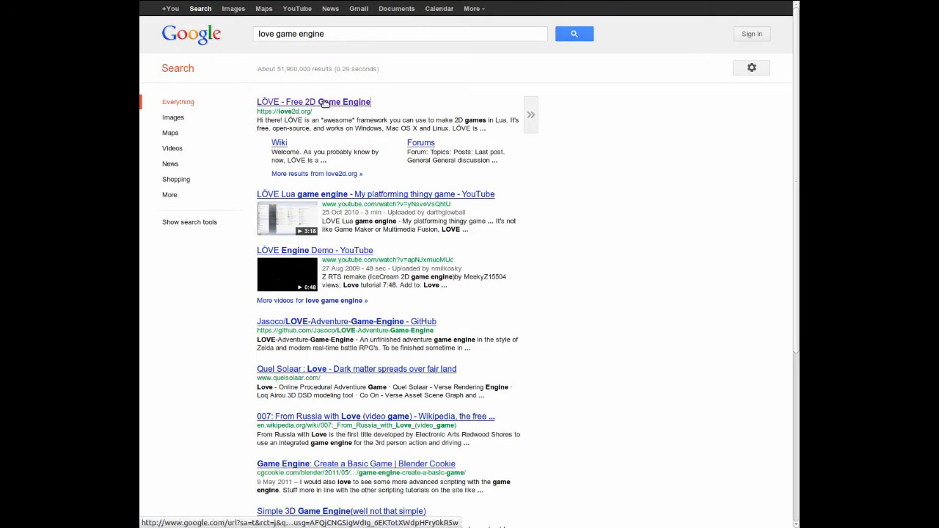
- Open the LÖVE game engine website (love2d.org) from the Google results
click(314, 103)
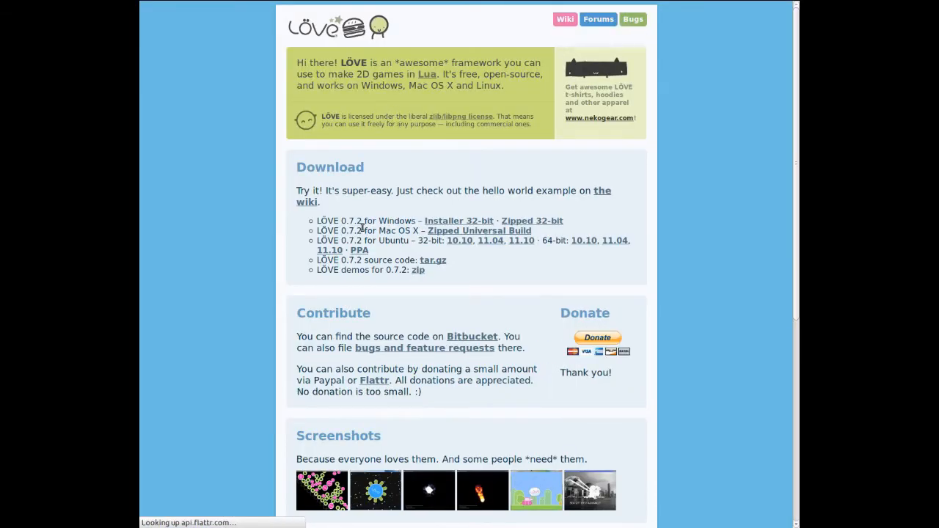
mouse_move(364, 235)
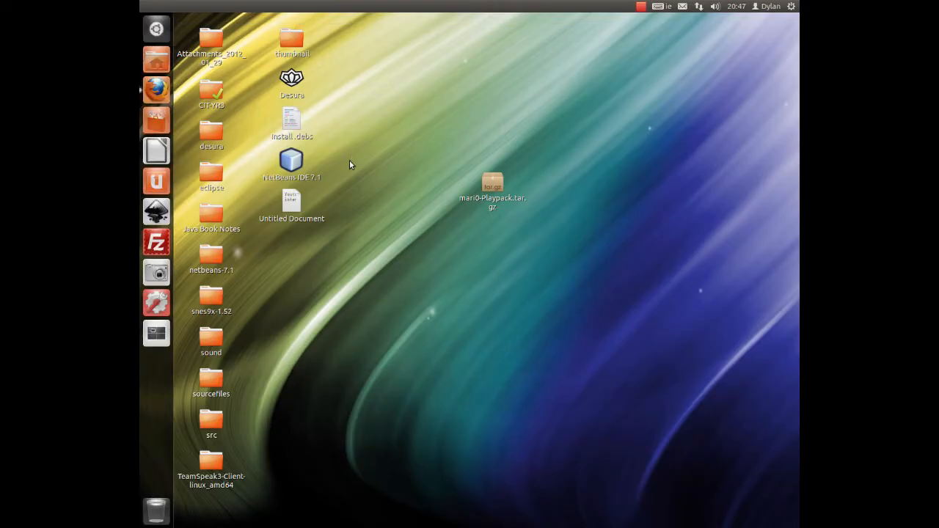
mouse_move(378, 140)
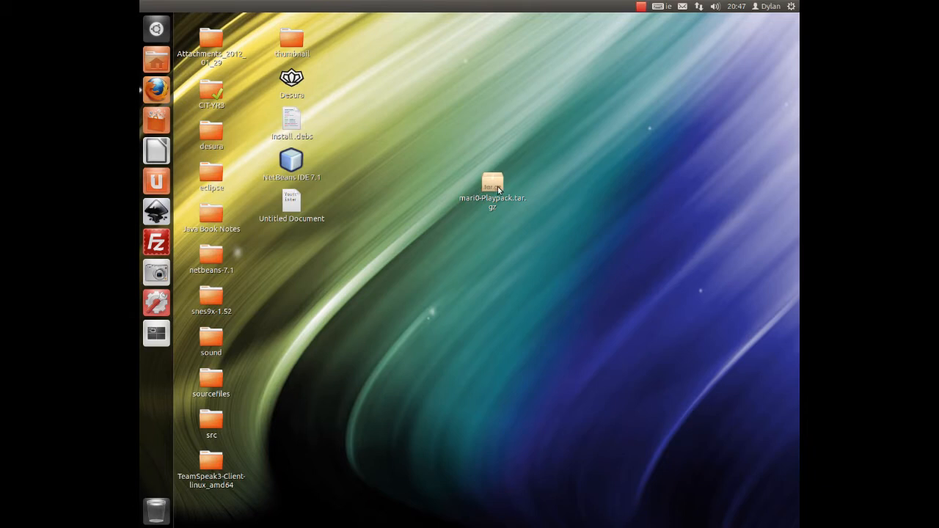
mouse_move(496, 188)
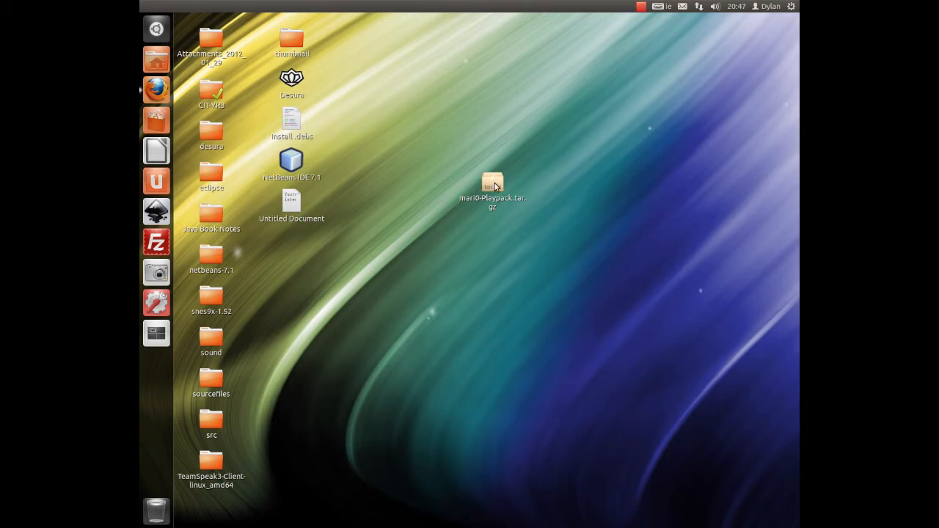
- Extract the Mari0 playpack archive onto the desktop and open the mari0-Playpack folder
right_click(493, 184)
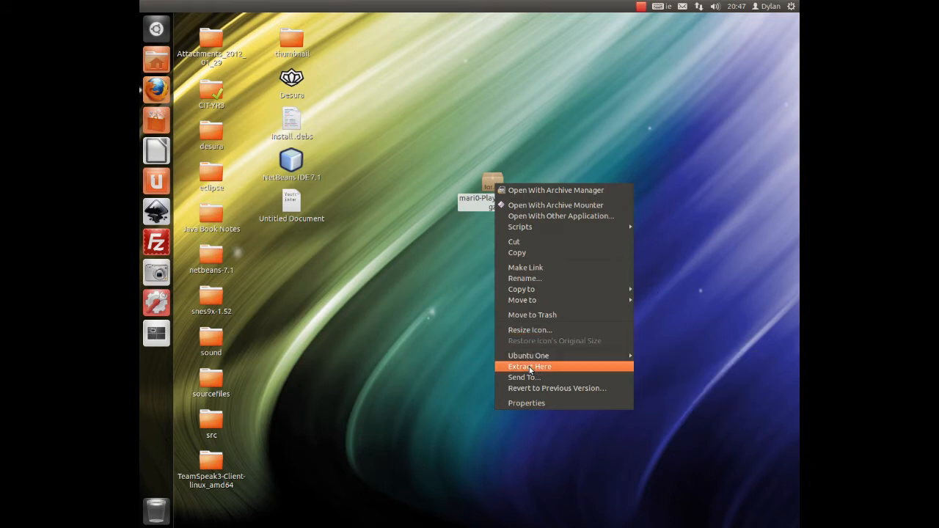
click(530, 366)
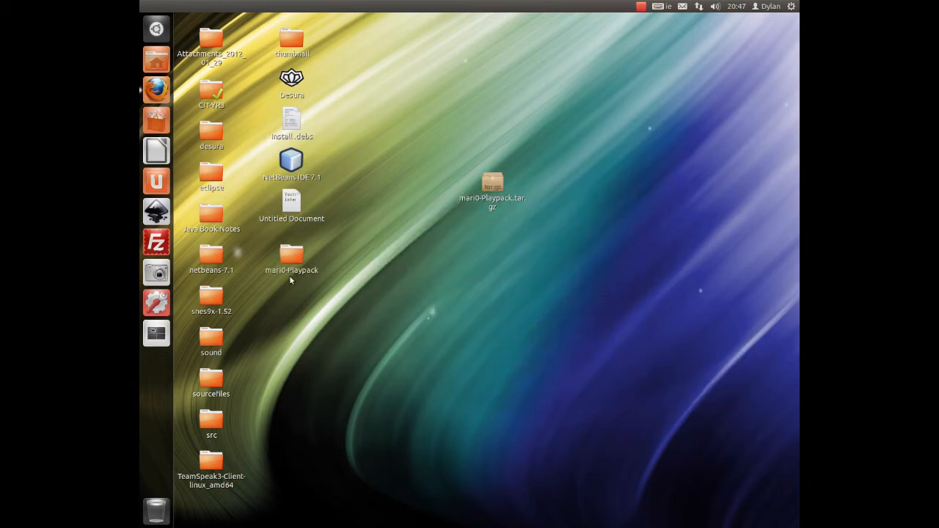
double_click(291, 255)
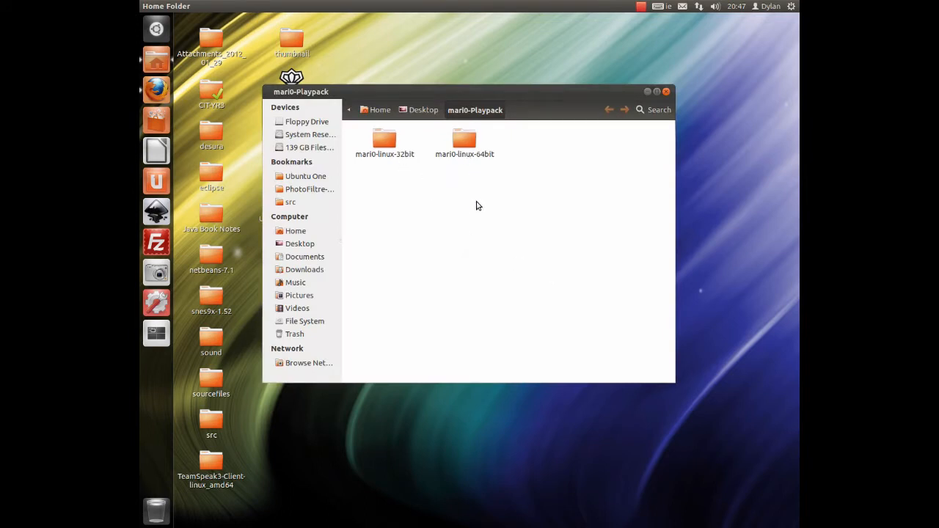
mouse_move(454, 214)
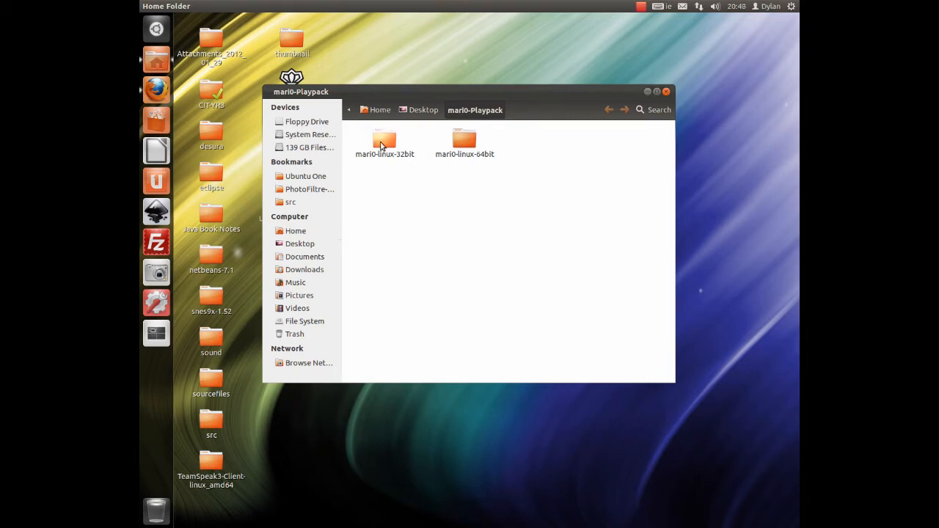
- Open mari0-linux-32bit, run the getDeps script in a terminal, then deselect it
double_click(385, 140)
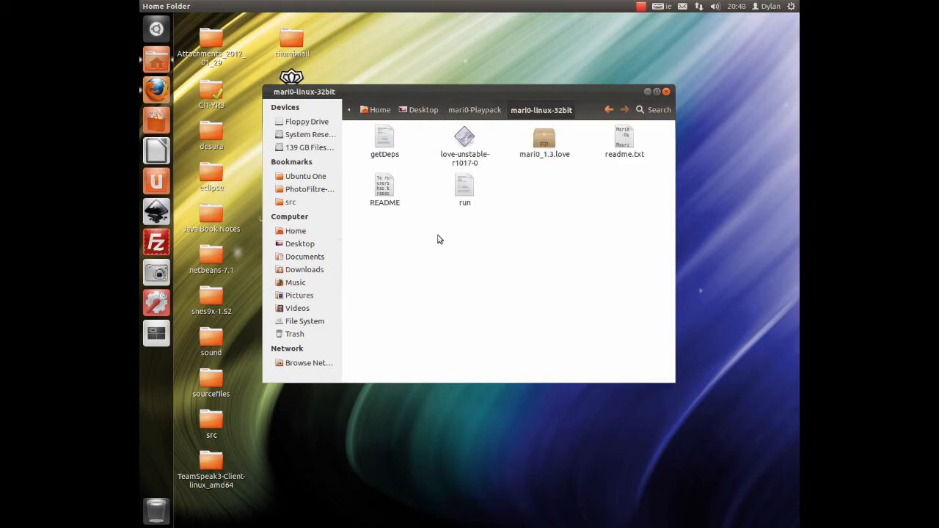
mouse_move(446, 220)
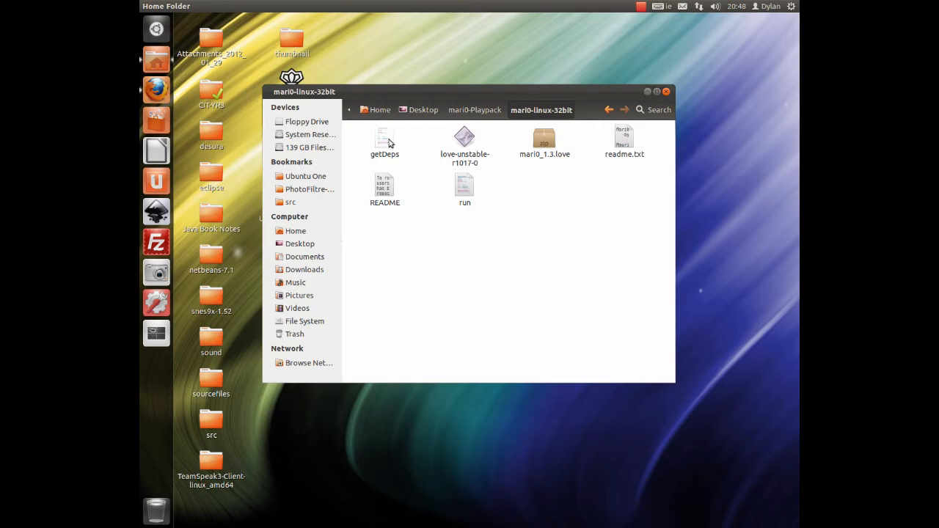
double_click(384, 139)
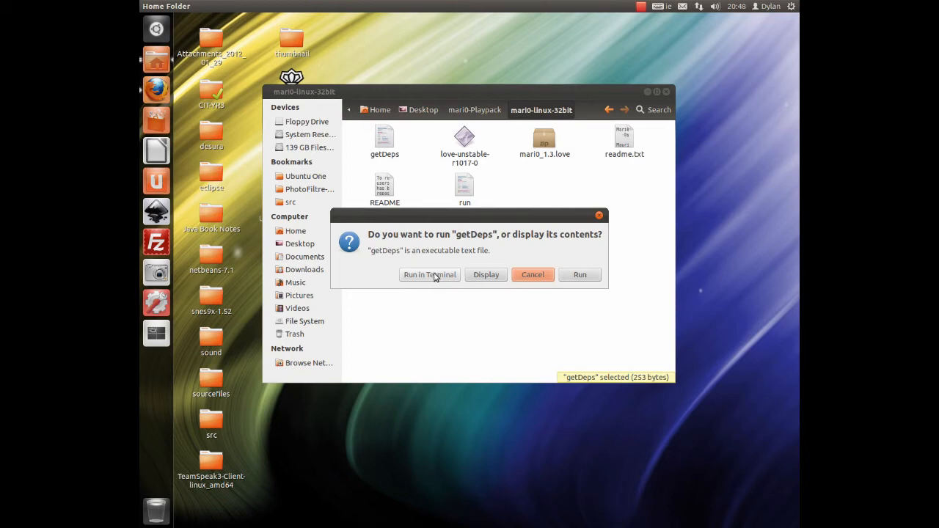
click(428, 275)
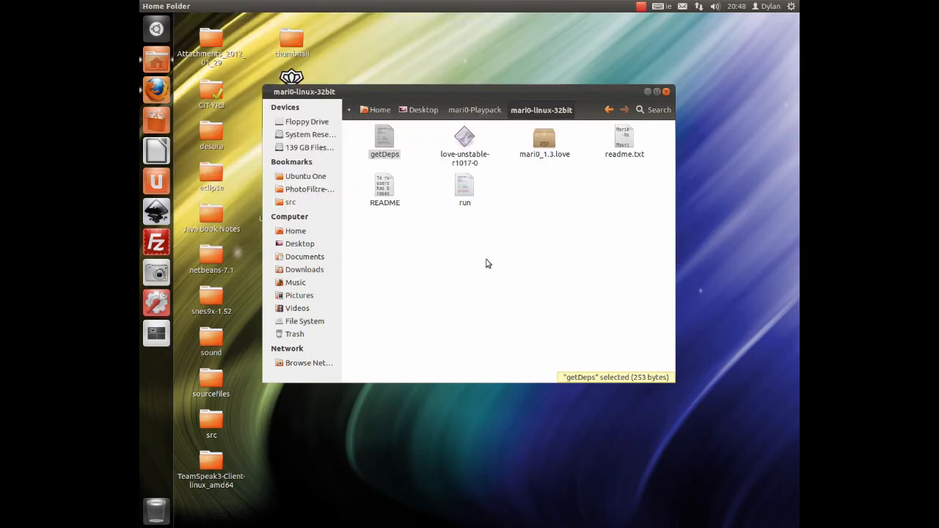
click(505, 255)
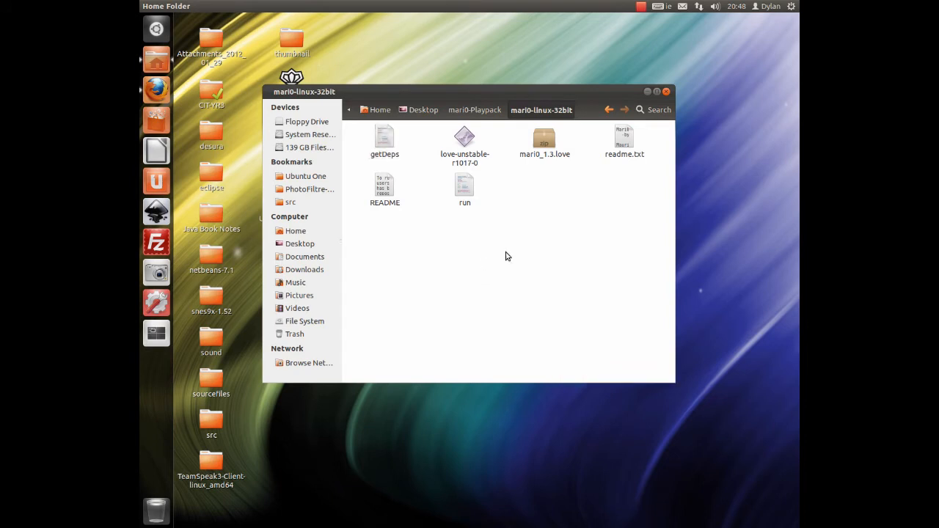
mouse_move(508, 232)
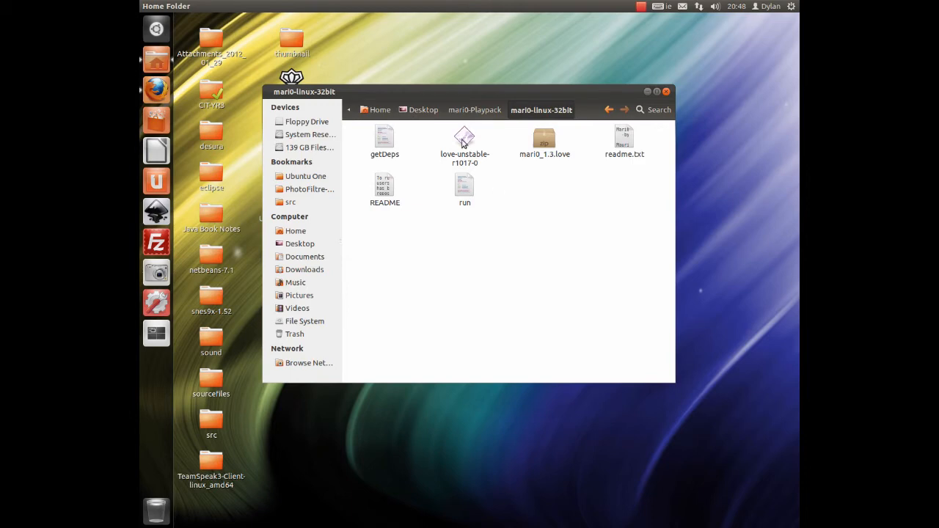
- Allow love-unstable-r1017-0 to execute via its Permissions, then run the run script
right_click(463, 139)
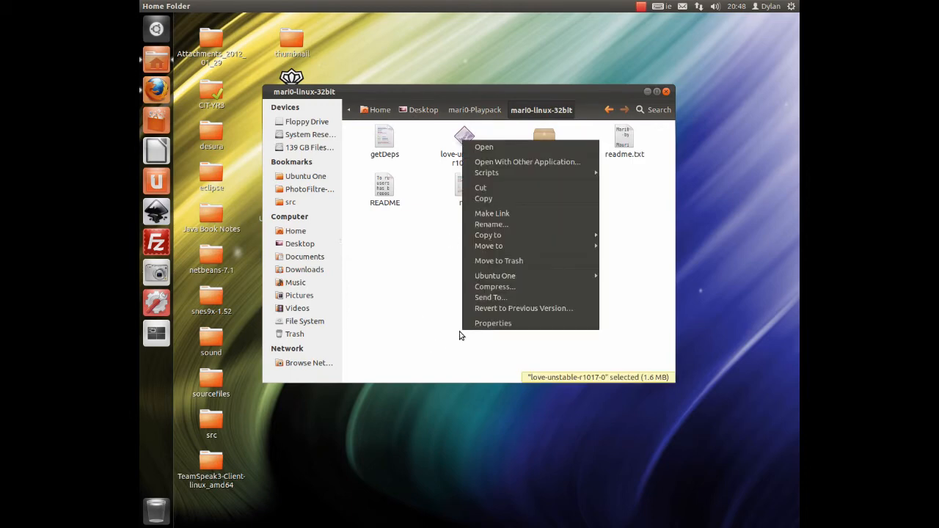
click(493, 323)
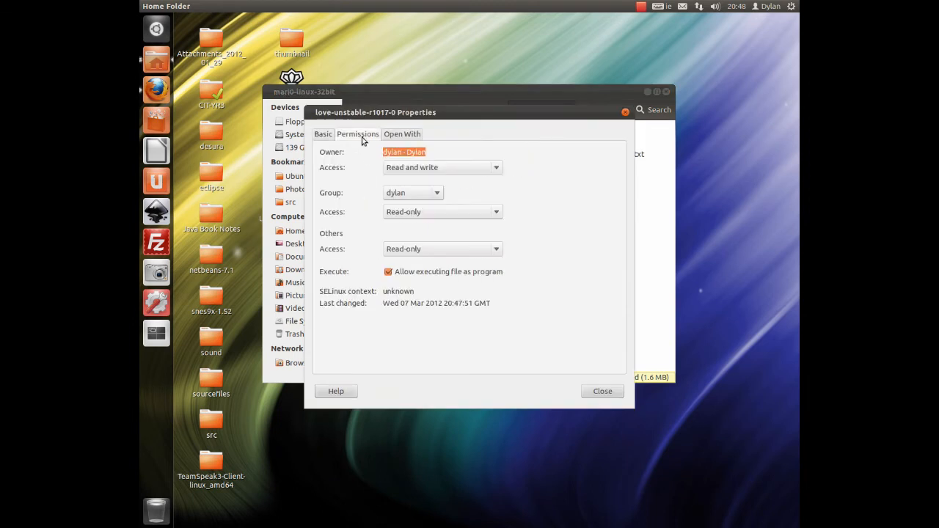
click(602, 391)
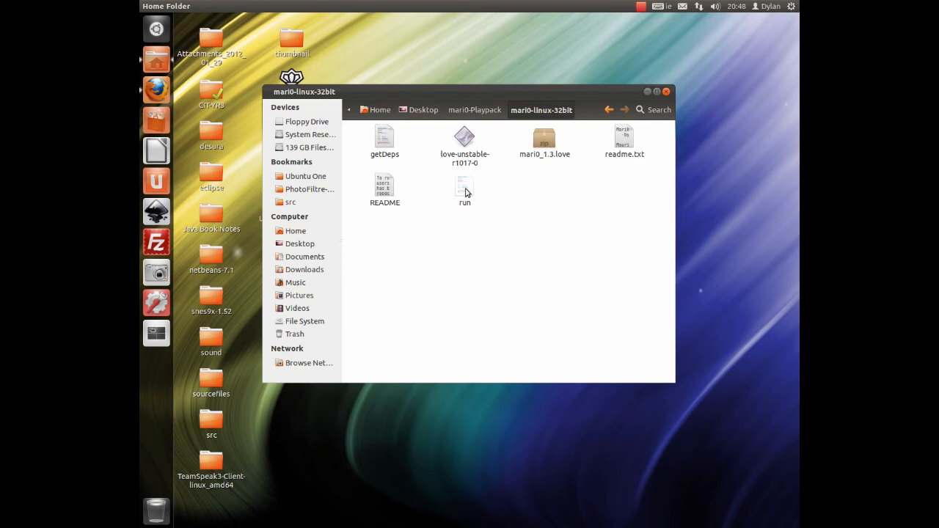
double_click(464, 187)
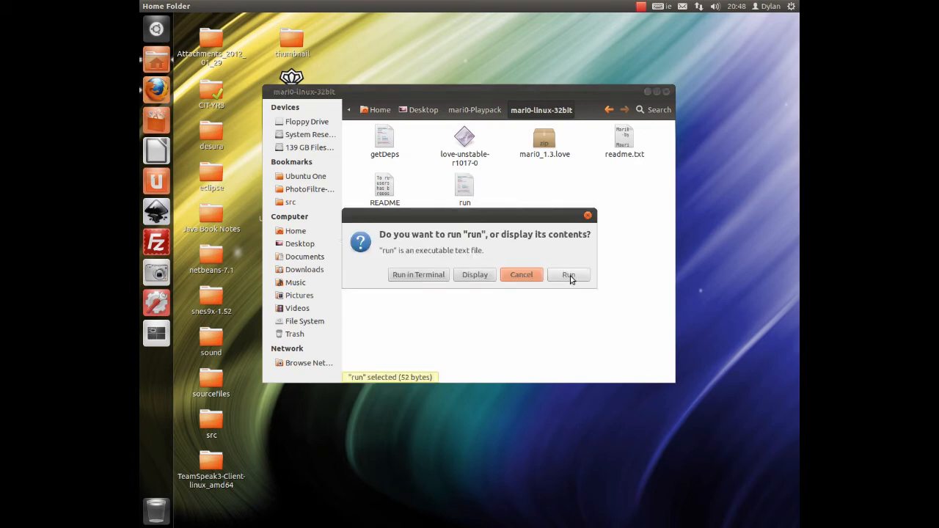
click(569, 274)
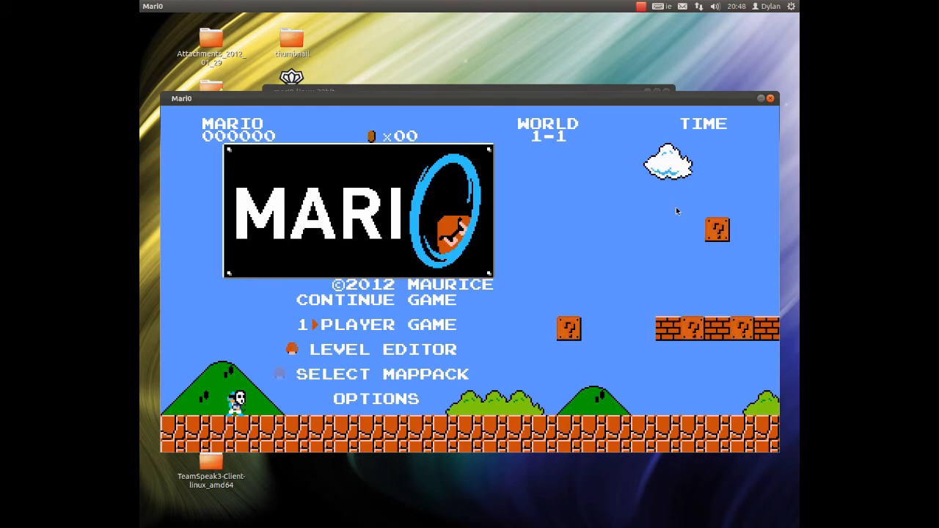
- Browse Skins (Hat), Controls and Misc. options, setting the display scale to 3
click(381, 374)
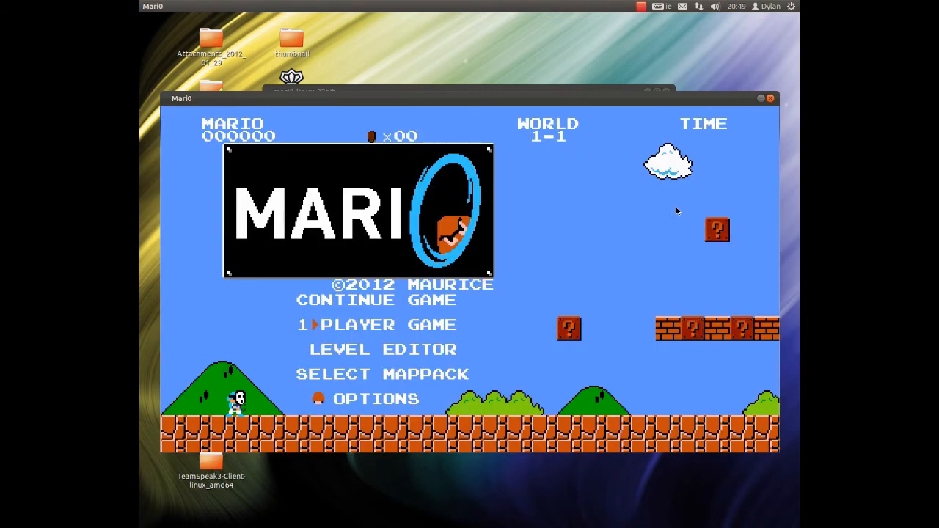
click(376, 399)
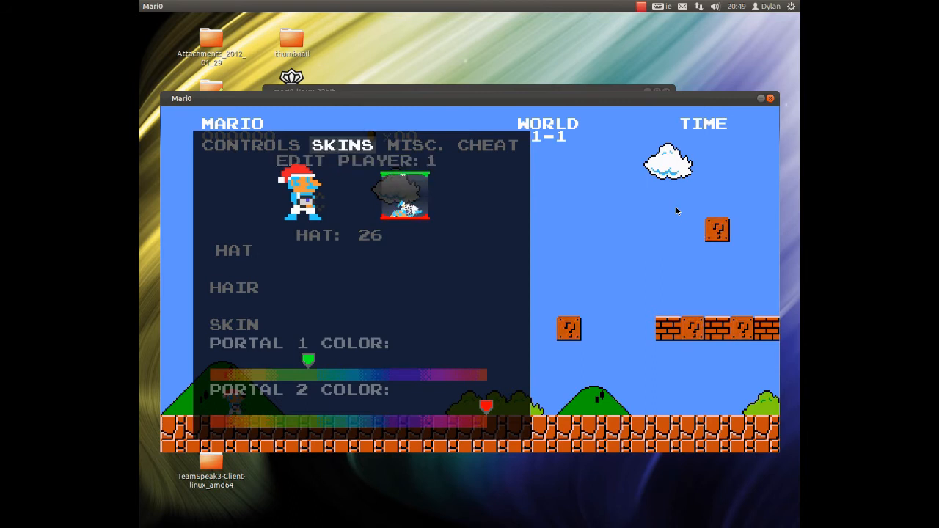
click(234, 250)
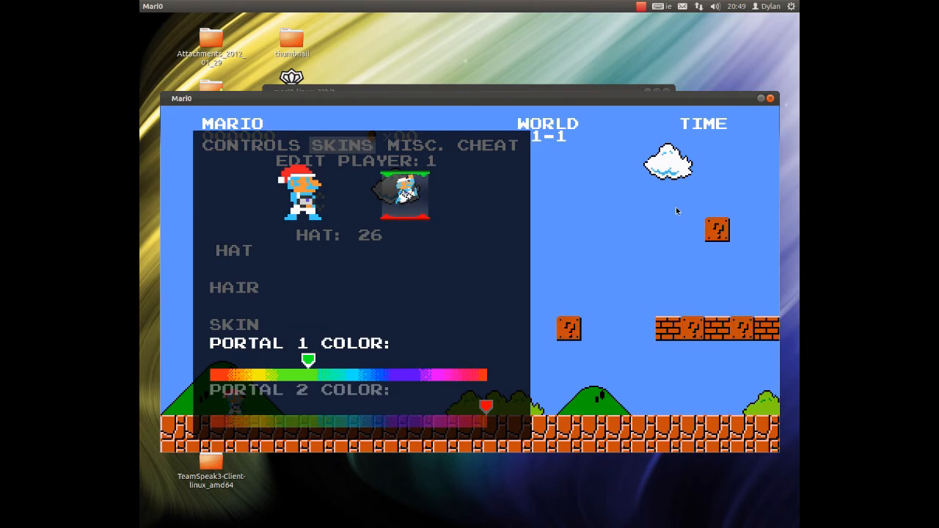
click(235, 249)
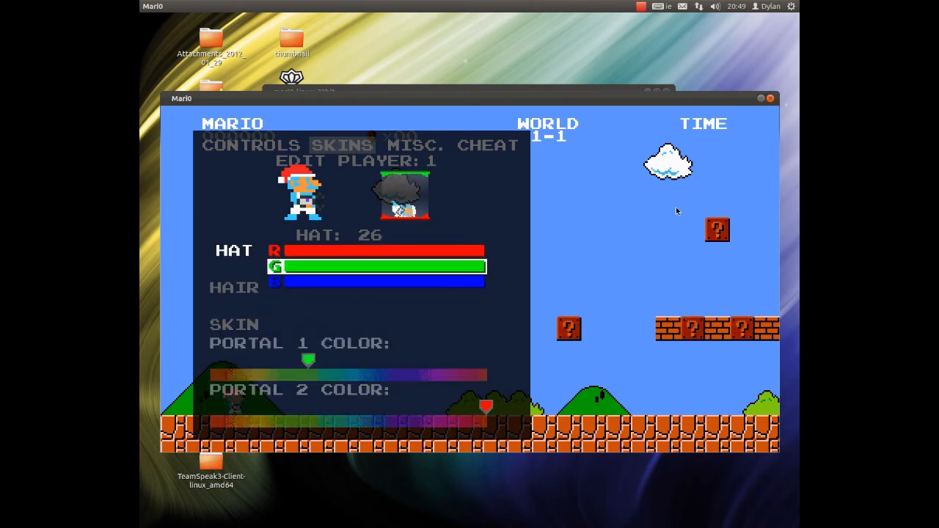
click(251, 145)
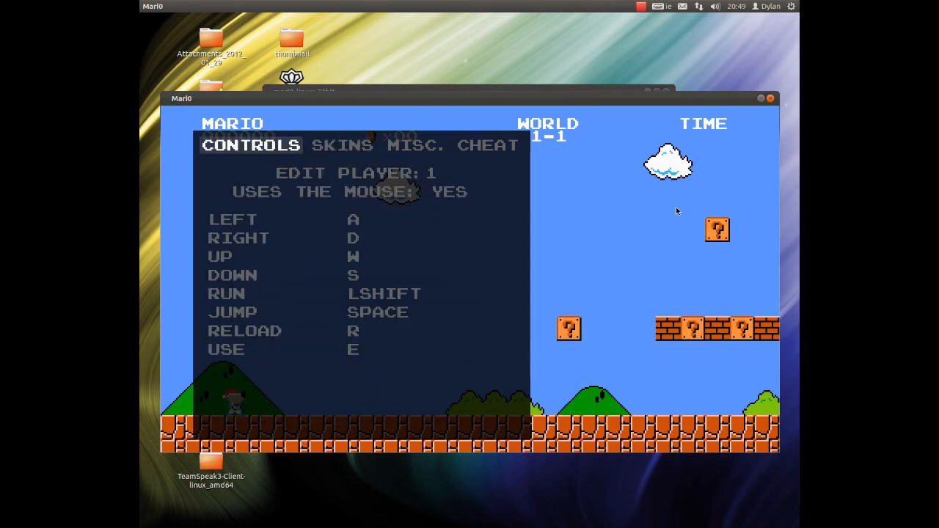
click(413, 145)
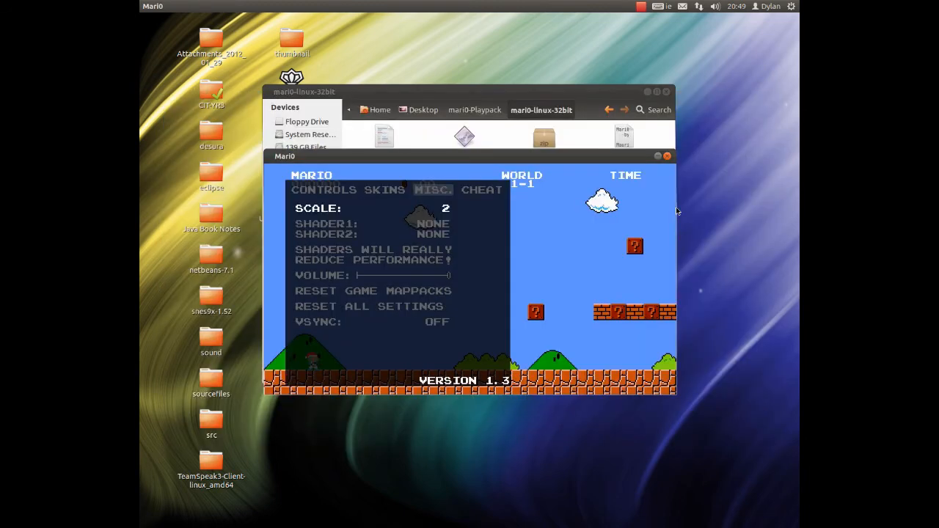
click(446, 209)
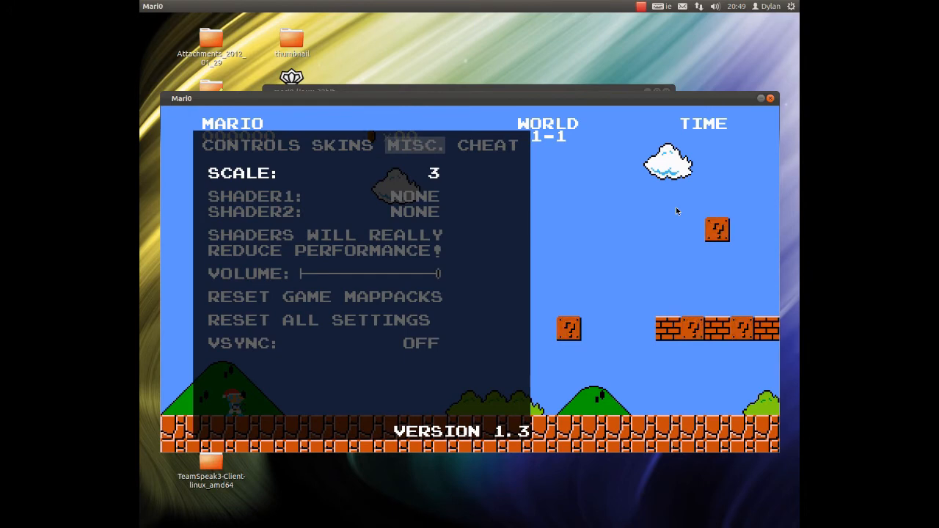
click(252, 145)
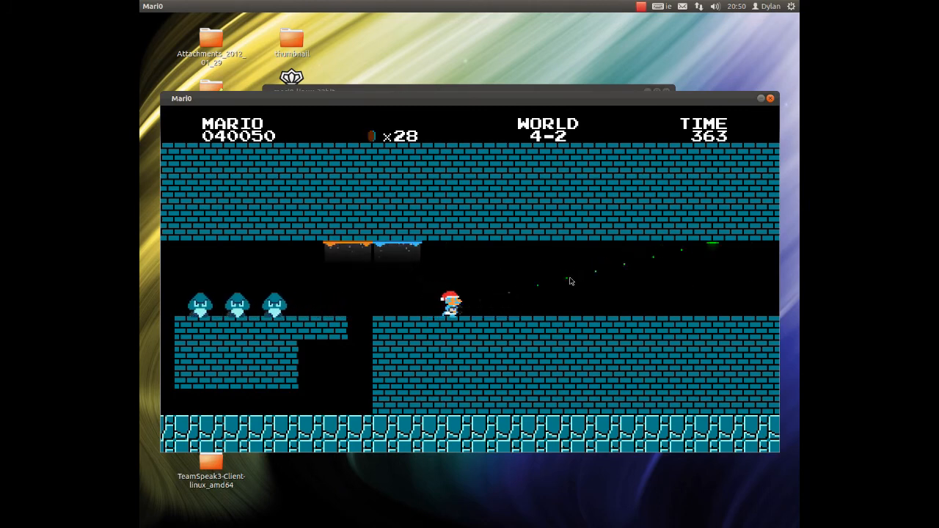
- Move the player through World 4-2 with the keyboard, then quit the game window
key(Right)
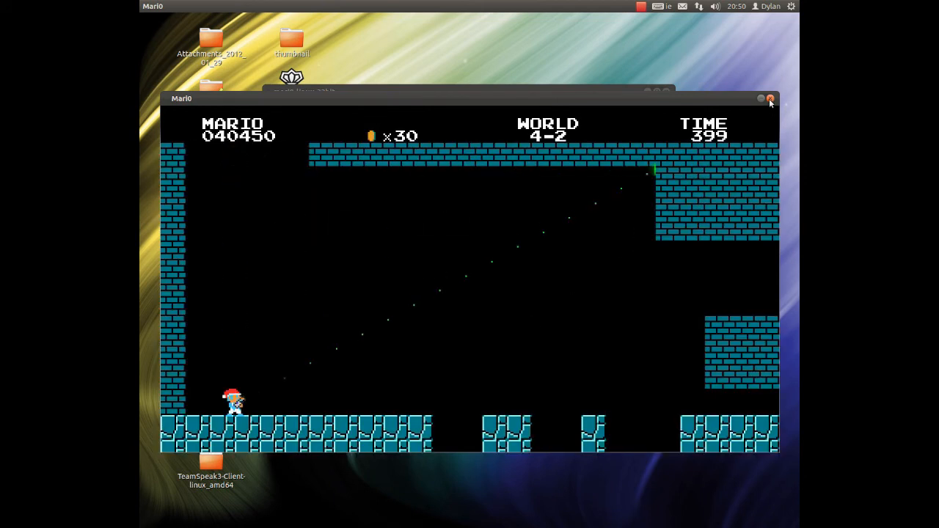
click(770, 100)
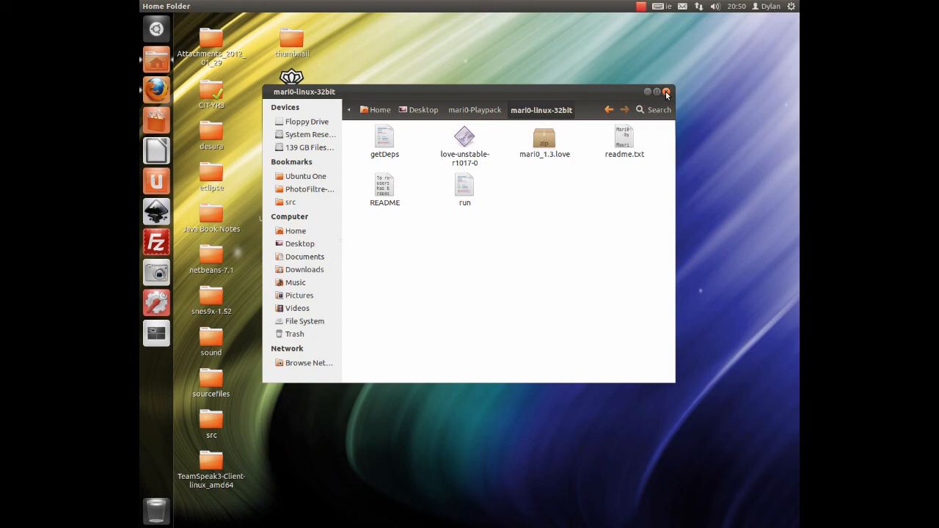
- Close the mari0-linux-32bit Nautilus window, leaving the bare desktop
click(667, 91)
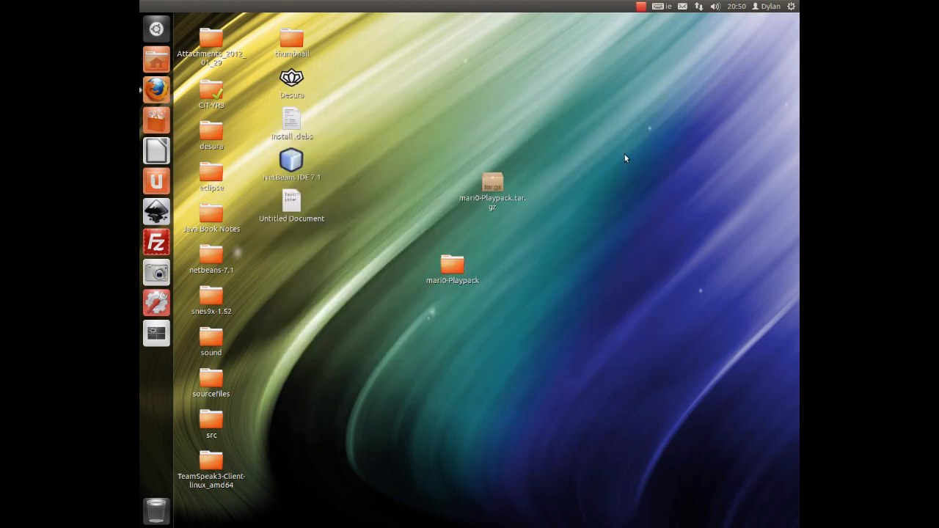
mouse_move(596, 176)
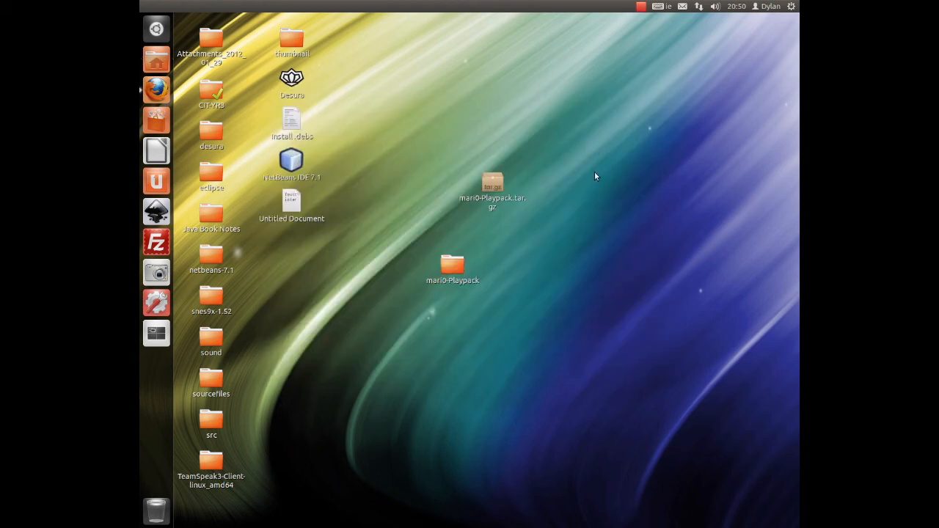
mouse_move(616, 56)
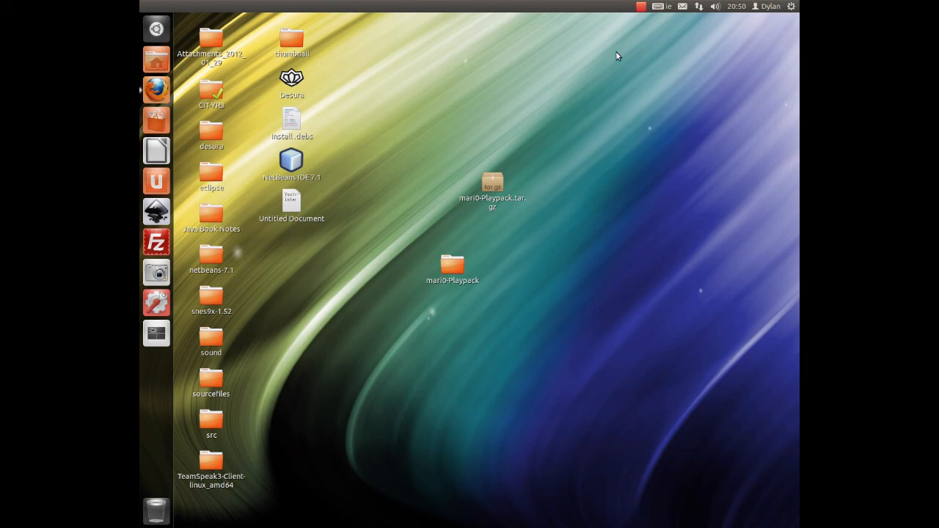
mouse_move(586, 91)
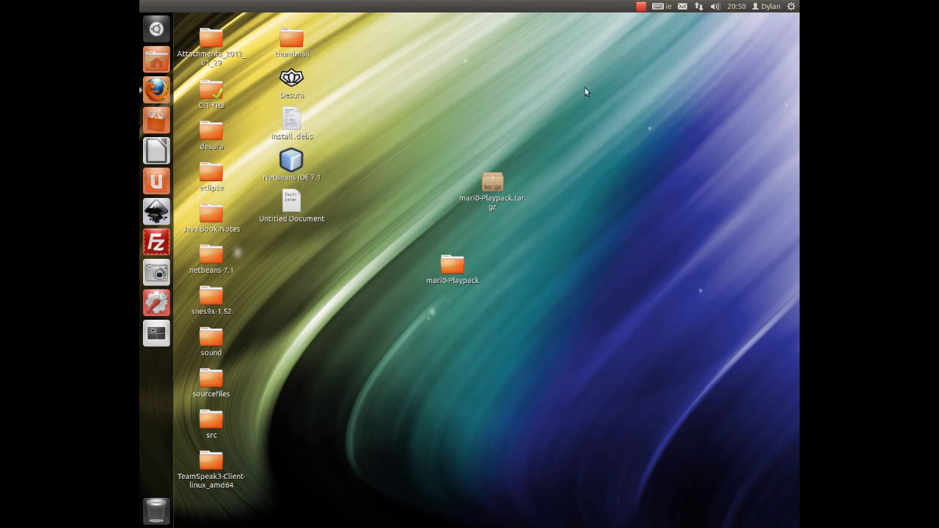